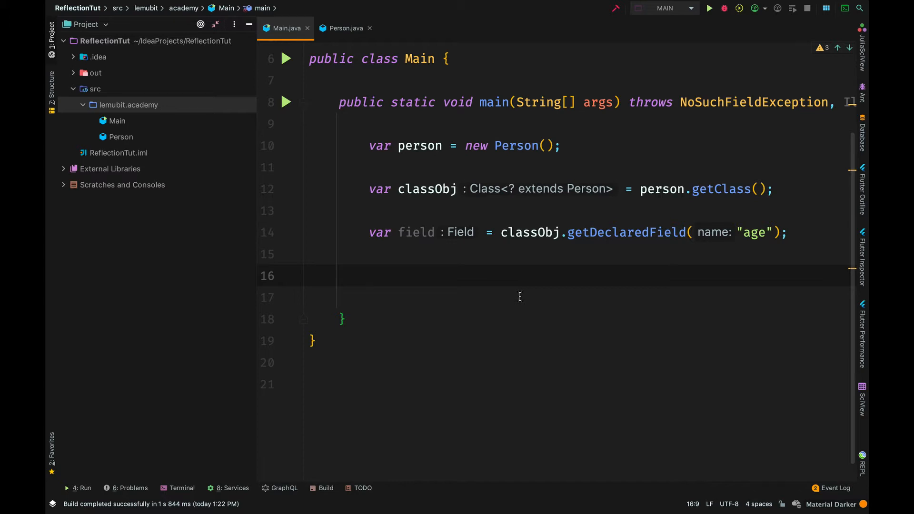
# Step: Add System.out.println(field.getModifiers()); in main and check Person's fields before returning
pyautogui.write('System.out.println();')
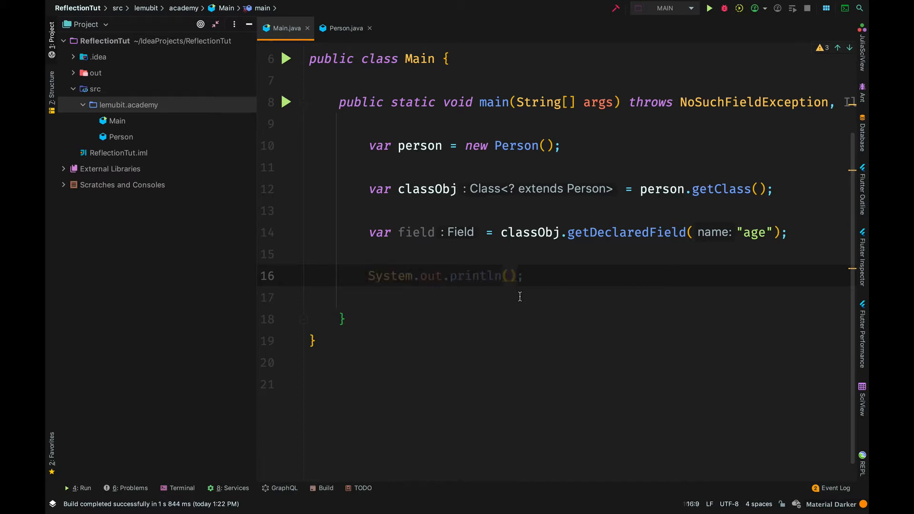
pyautogui.write('f')
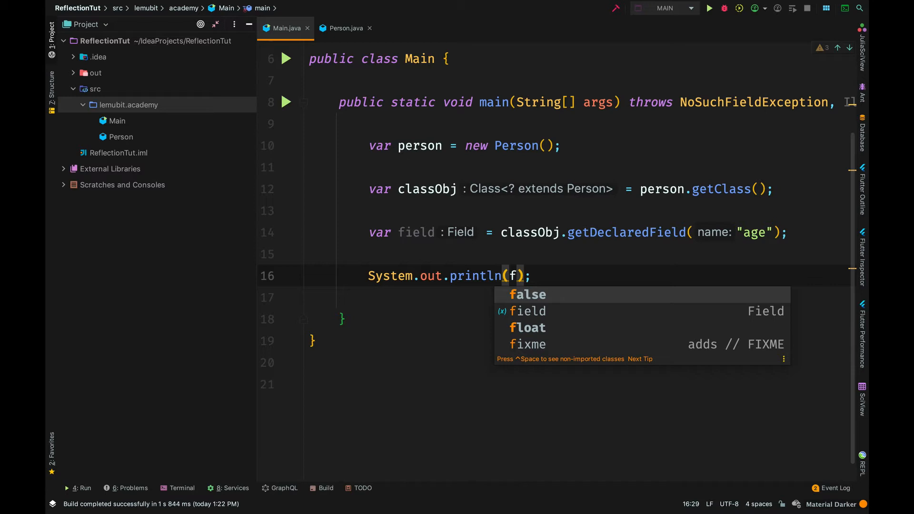
pyautogui.write('ield.getModifiers(')
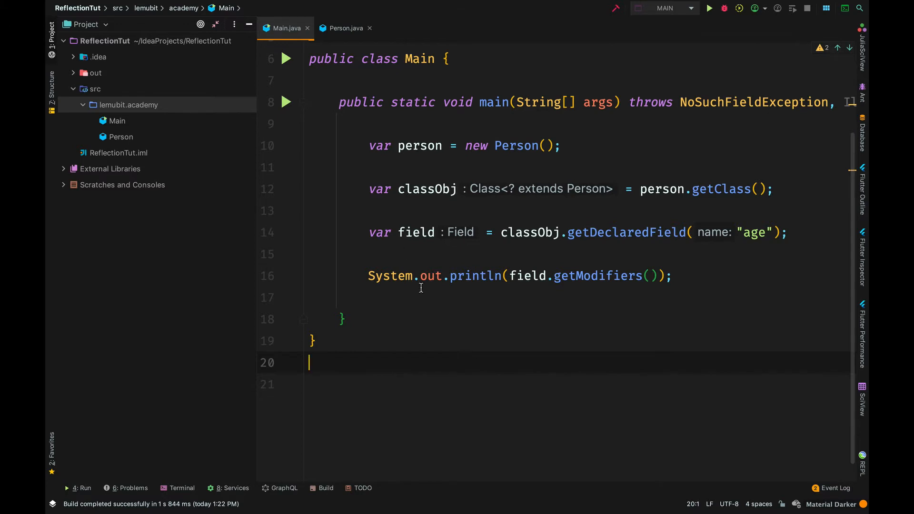
pyautogui.click(343, 28)
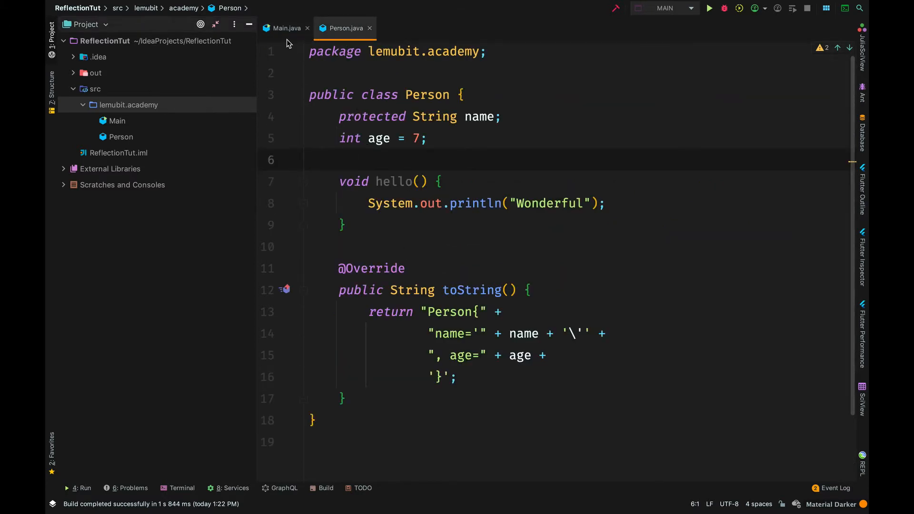
pyautogui.click(285, 28)
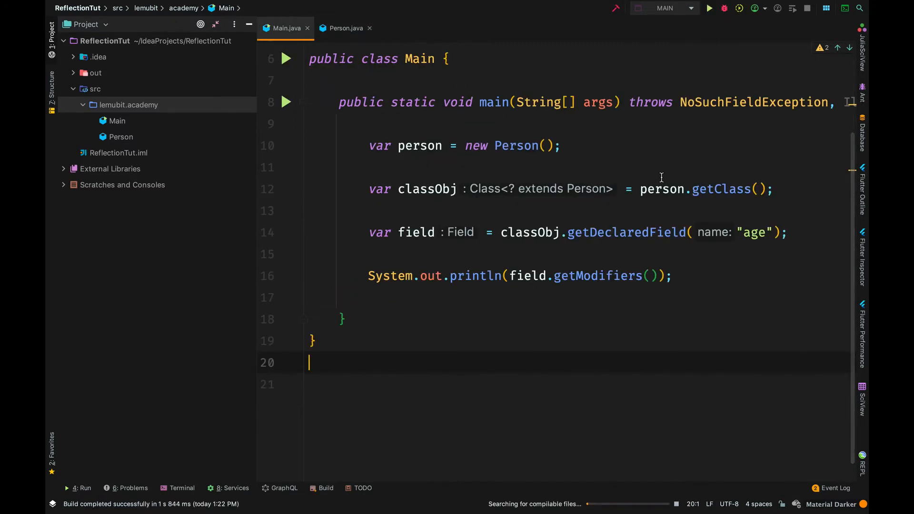
# Step: Run Main to see age's modifiers, then look up the "name" field instead
pyautogui.click(708, 8)
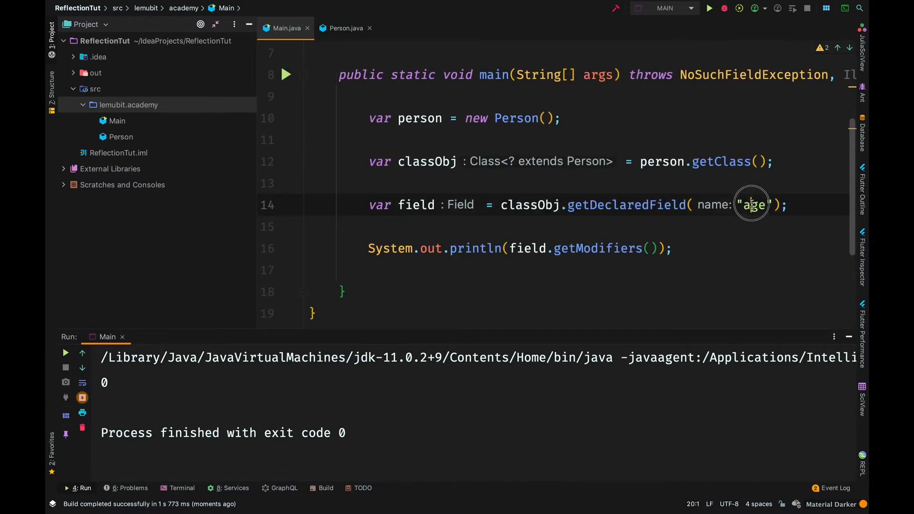
pyautogui.write('name')
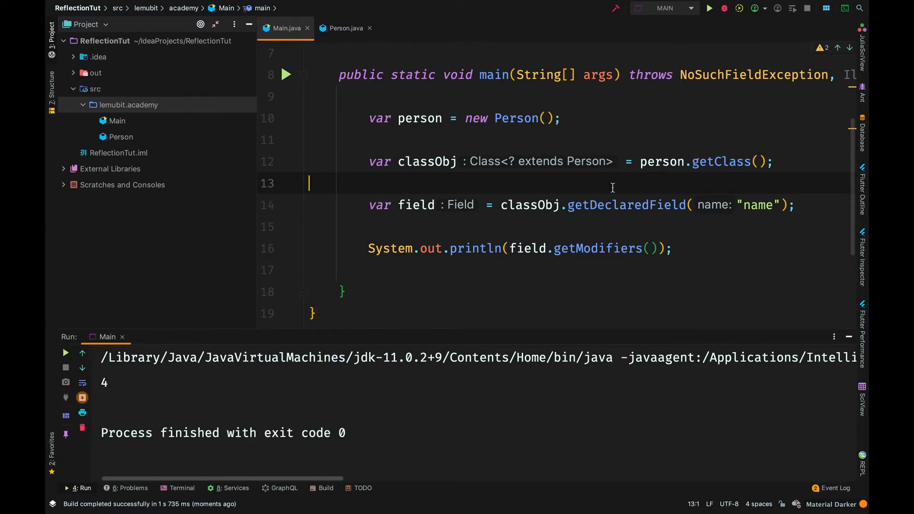
pyautogui.moveTo(640, 224)
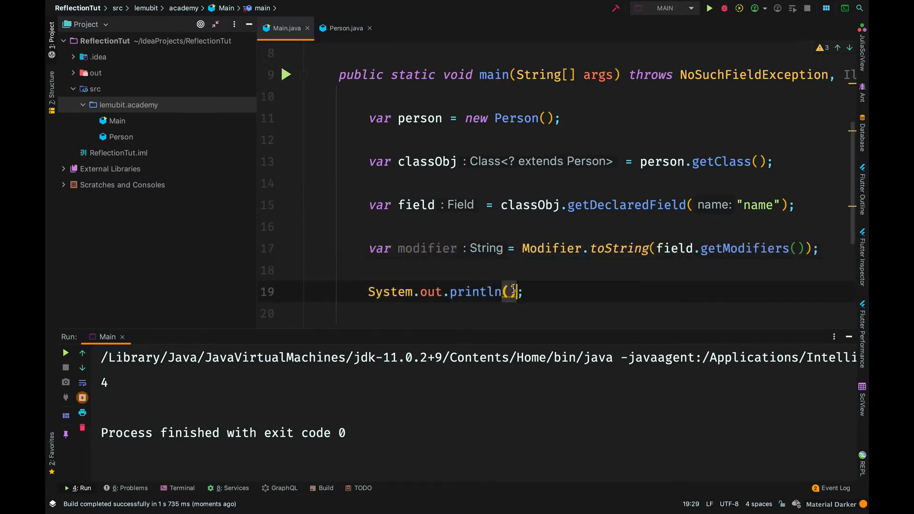
# Step: Print the modifier text variable and run Main to show it in the console
pyautogui.write('modifier')
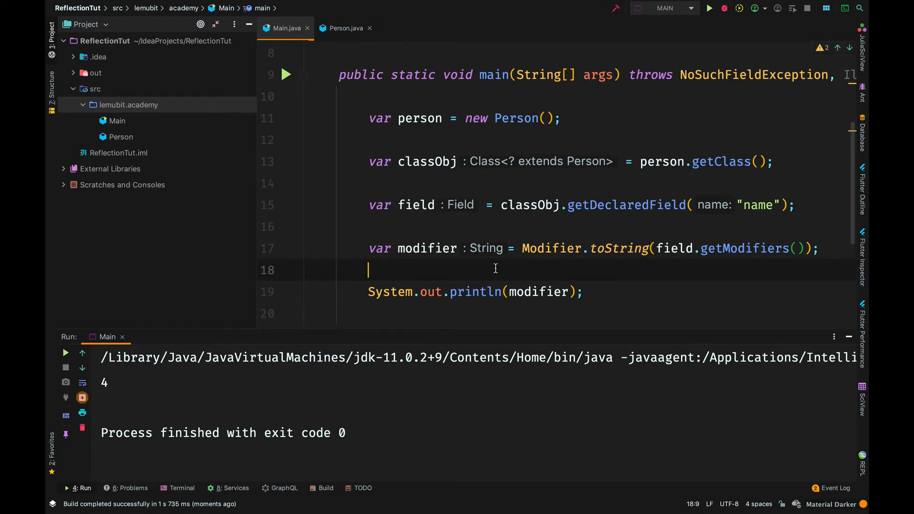
pyautogui.click(709, 8)
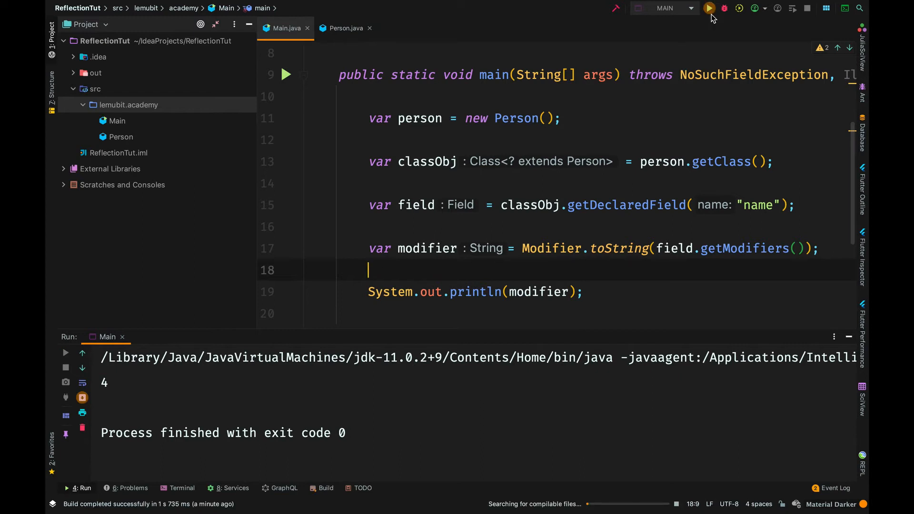
pyautogui.click(708, 9)
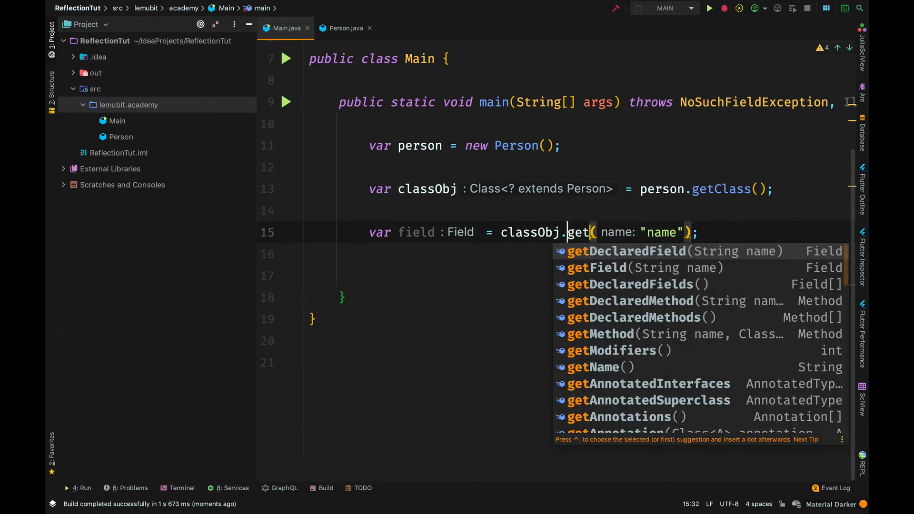
# Step: Use getField for the lookup, run into NoSuchFieldException for name, and go to Person to change its visibility
pyautogui.press('Down')
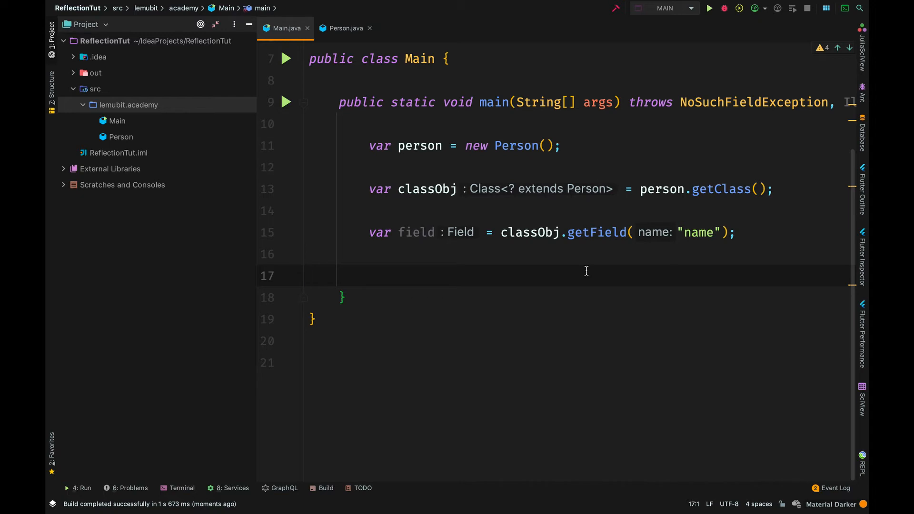
pyautogui.moveTo(689, 157)
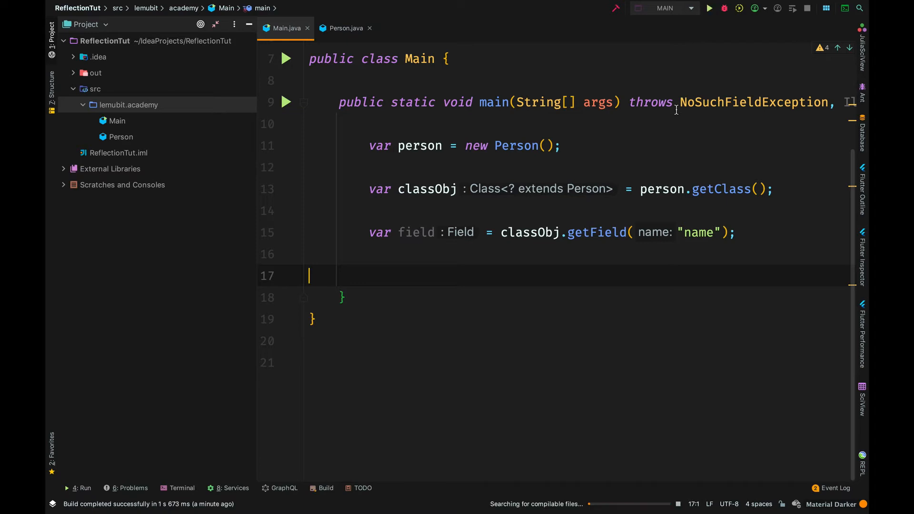
pyautogui.click(709, 9)
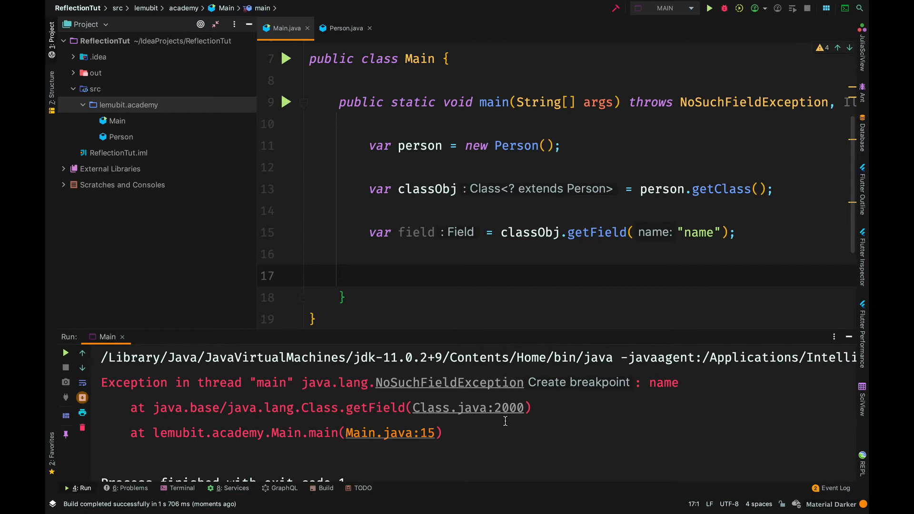
pyautogui.click(343, 27)
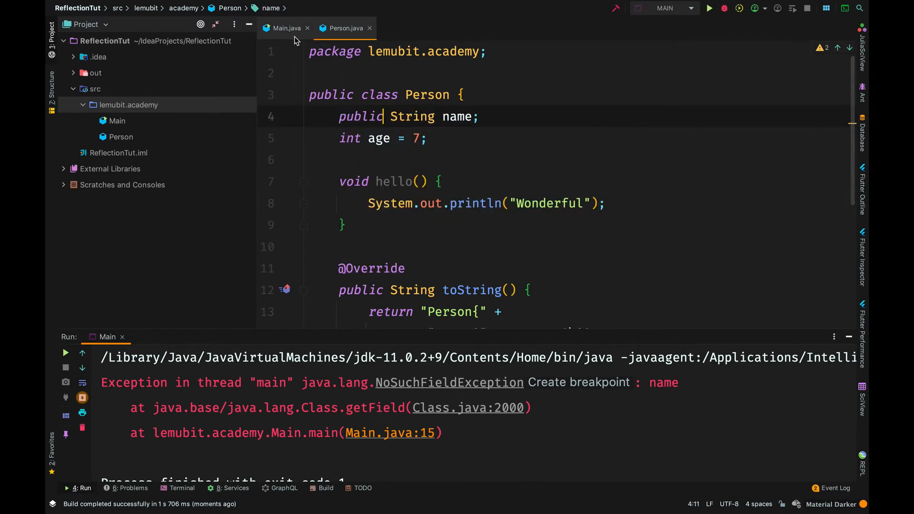
# Step: Run Main again now that name is public (exit code 0), then reopen the Person class
pyautogui.click(285, 27)
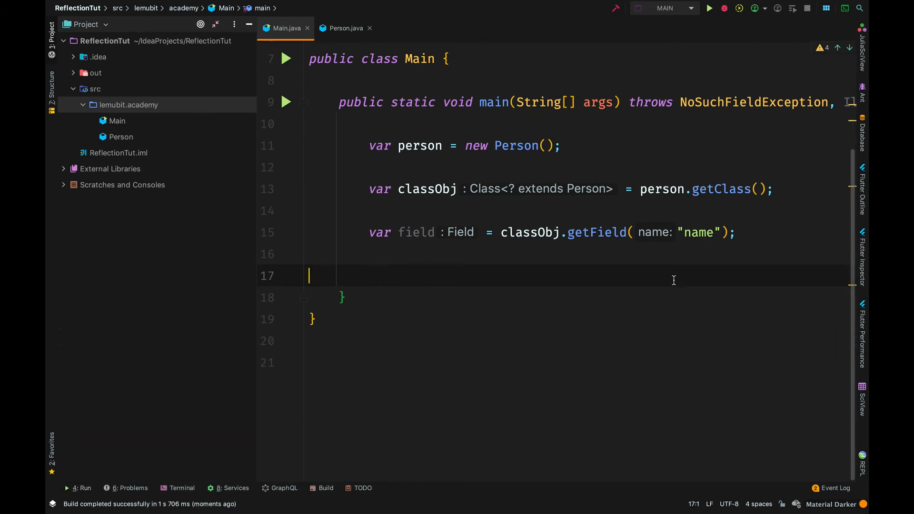
pyautogui.press('Enter')
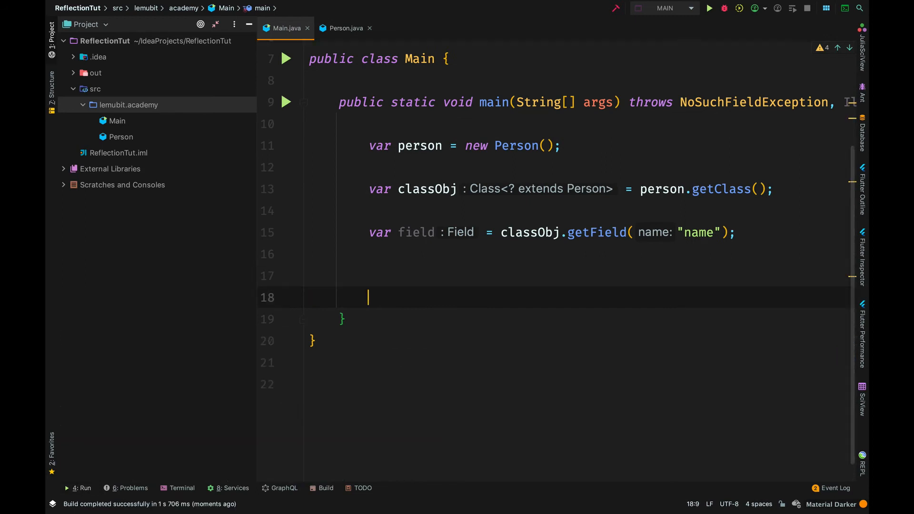
pyautogui.press('enter')
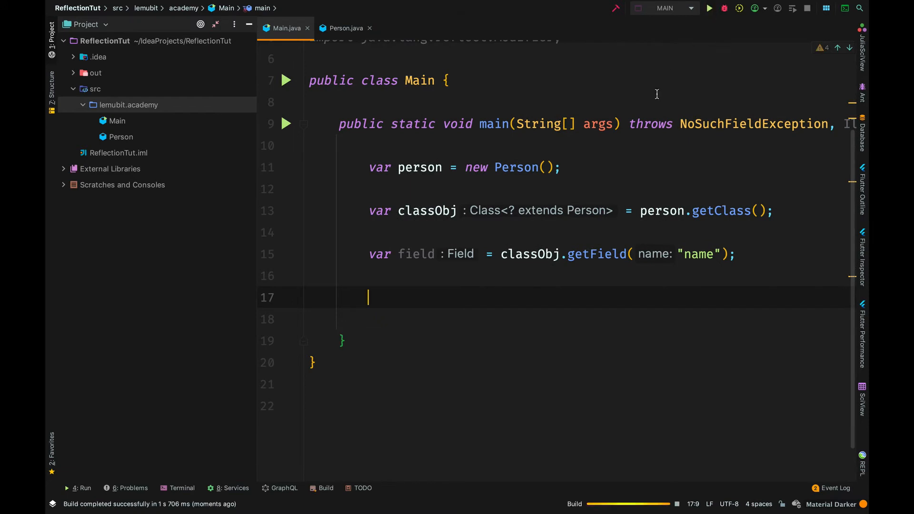
pyautogui.click(709, 7)
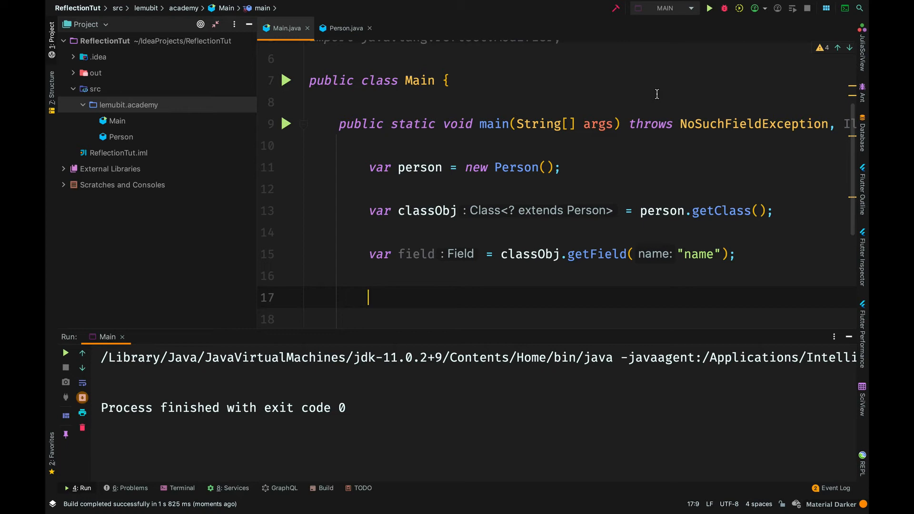
pyautogui.moveTo(487, 85)
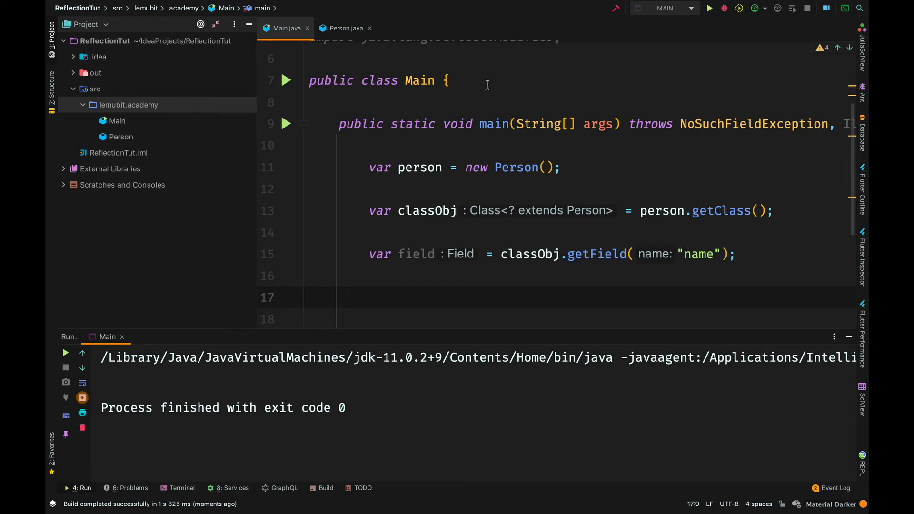
pyautogui.click(345, 28)
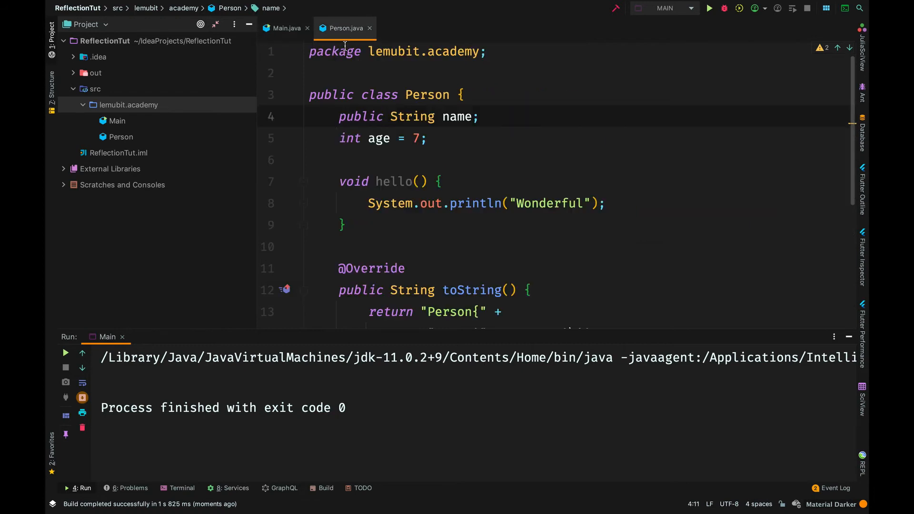
# Step: Make Person's name field private, return to Main and hide the Run window to see the code
pyautogui.write('private')
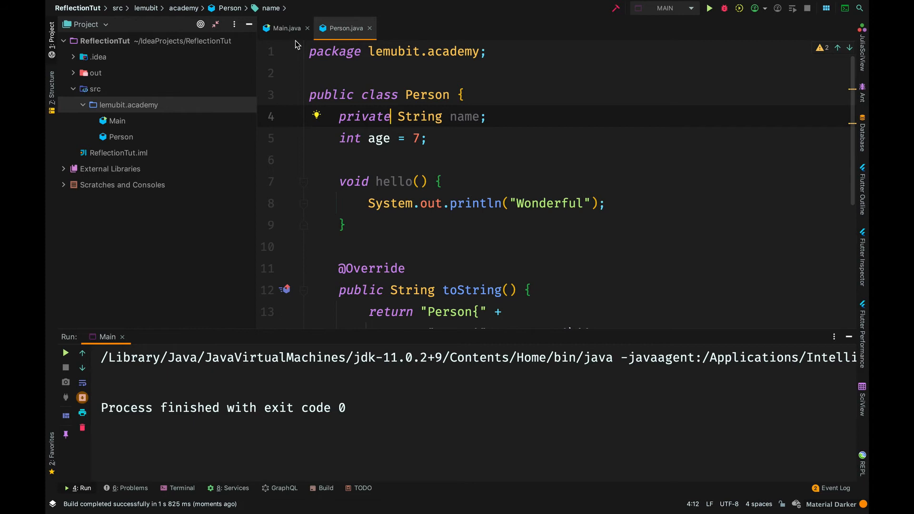
pyautogui.click(285, 27)
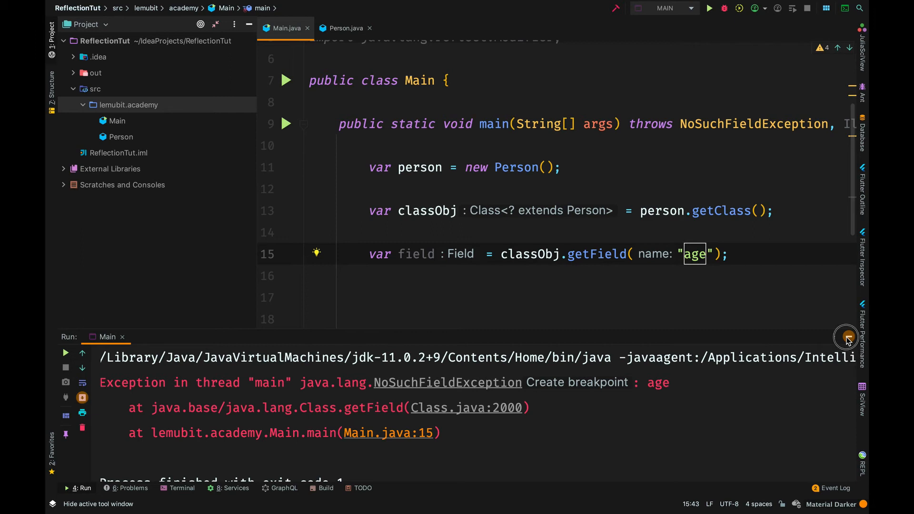
pyautogui.click(848, 341)
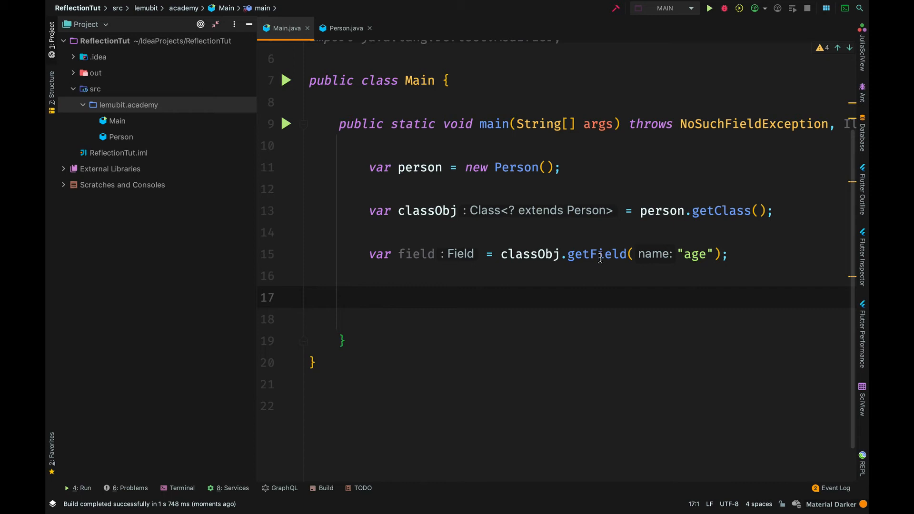
pyautogui.moveTo(545, 284)
pyautogui.write('Declared')
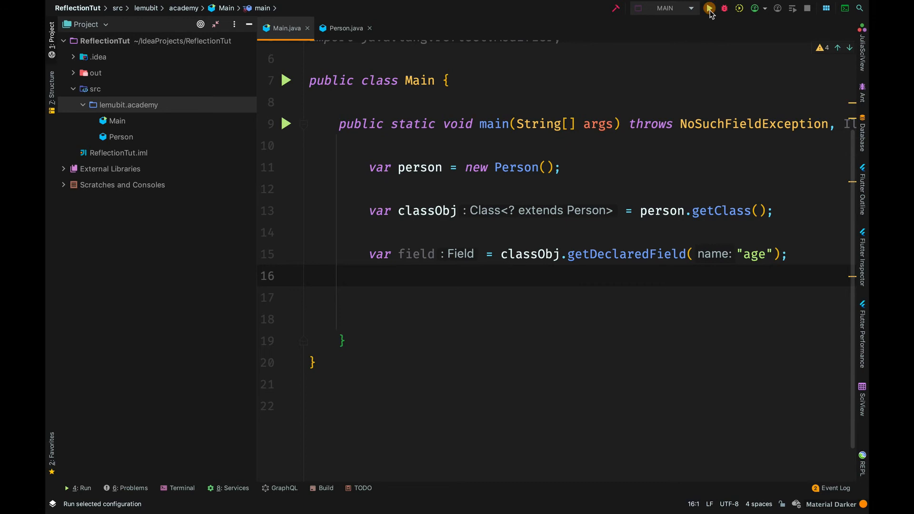
# Step: Run Main with getDeclaredField for age, then switch the lookup to the "name" field
pyautogui.click(709, 9)
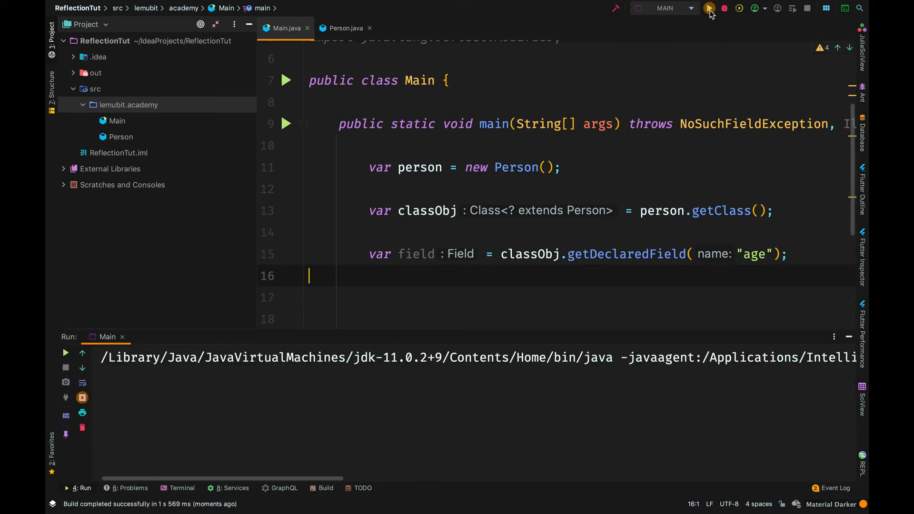
pyautogui.click(709, 8)
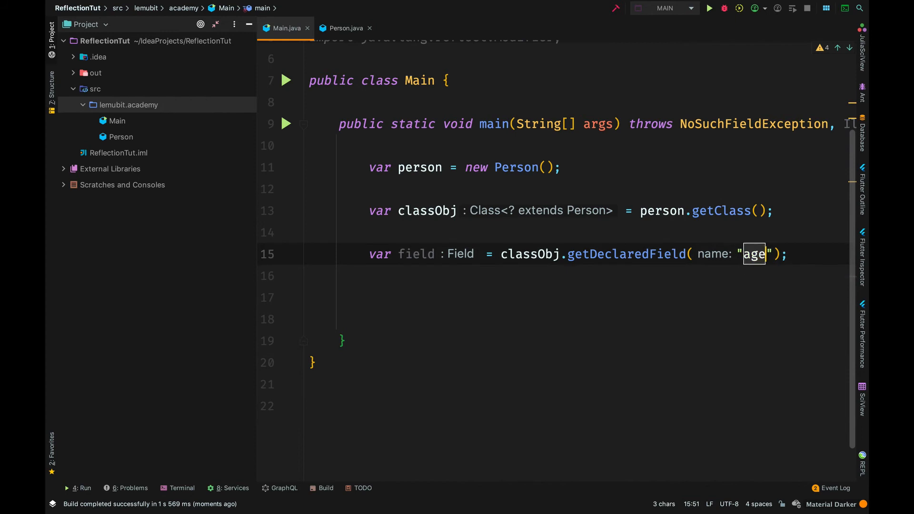
pyautogui.write('name')
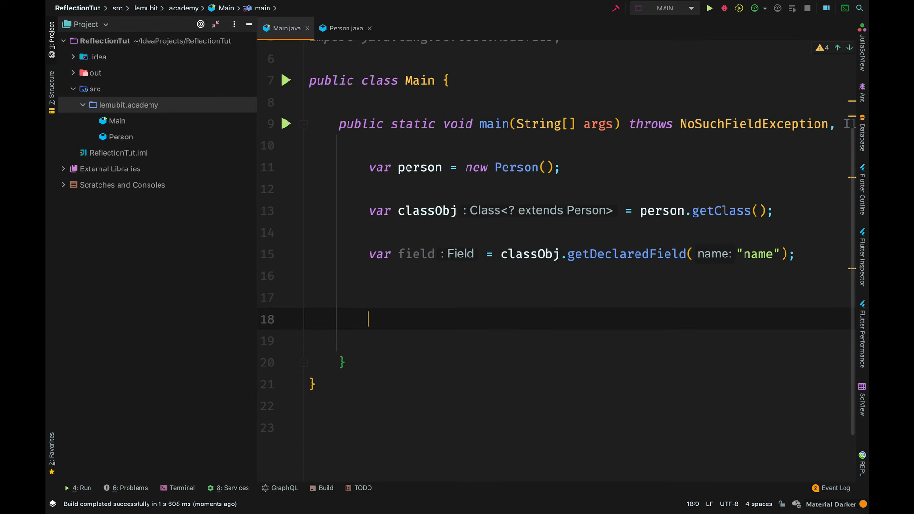
# Step: Add field.set(person, "Hello"); and start another field call on the line above it
pyautogui.write('field.set();')
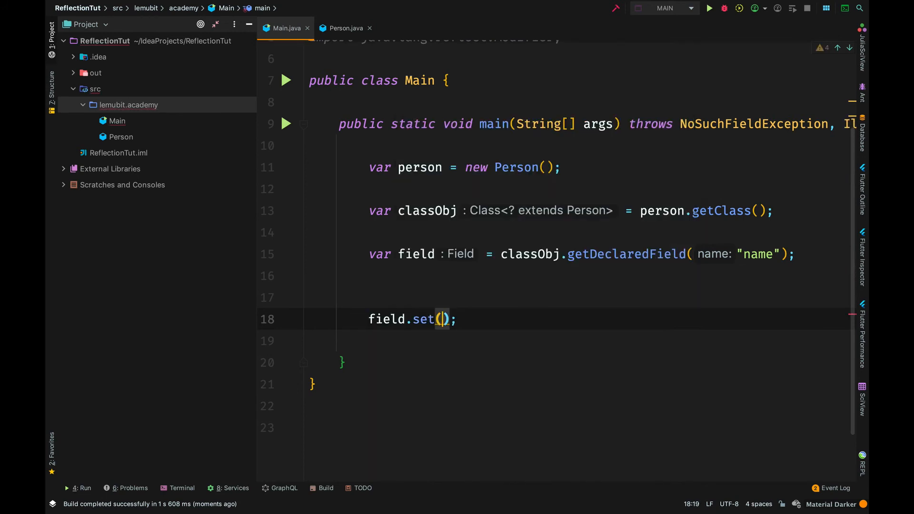
pyautogui.write('person')
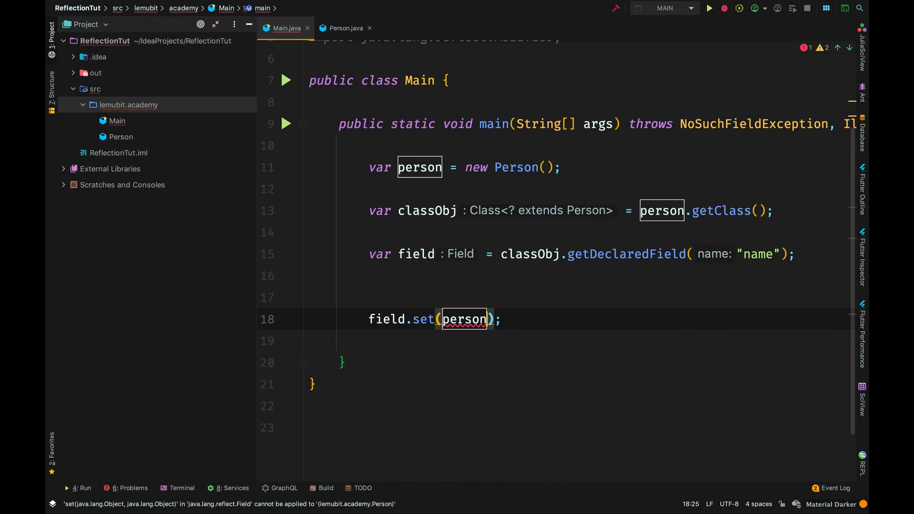
pyautogui.write(', ""')
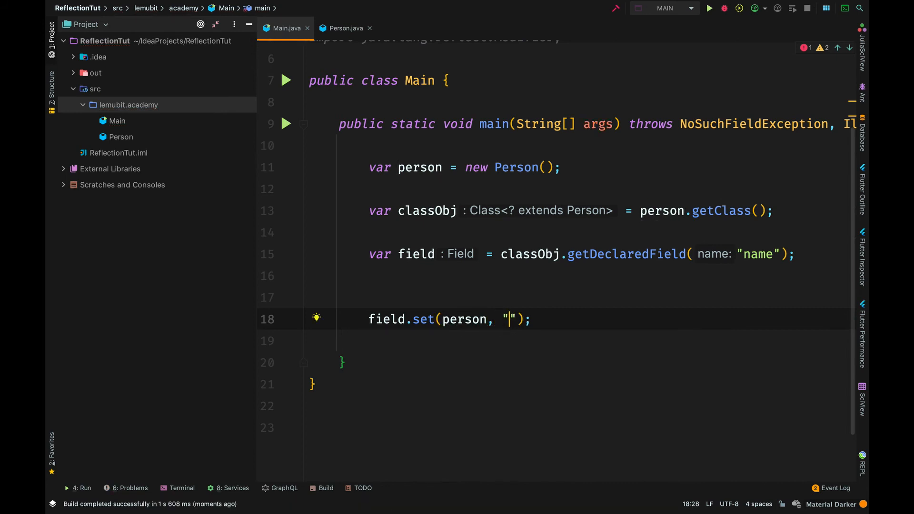
pyautogui.write('Hello')
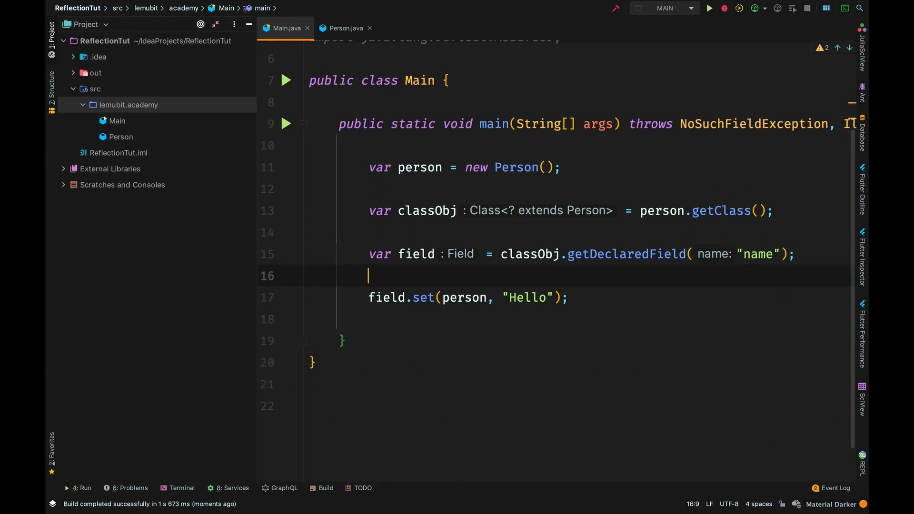
pyautogui.write('field.')
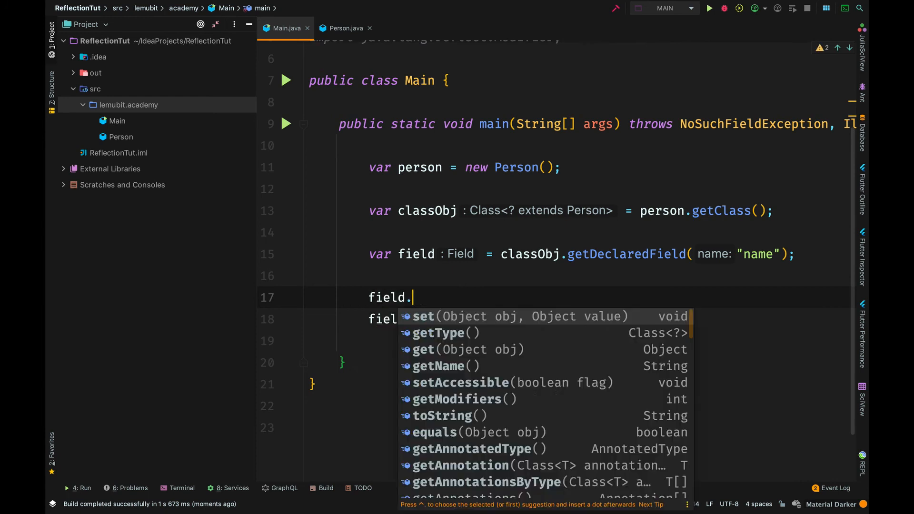
# Step: Complete field.setAccessible(true); before the set call and add System.out.println(person);
pyautogui.write('setAccessible(t);')
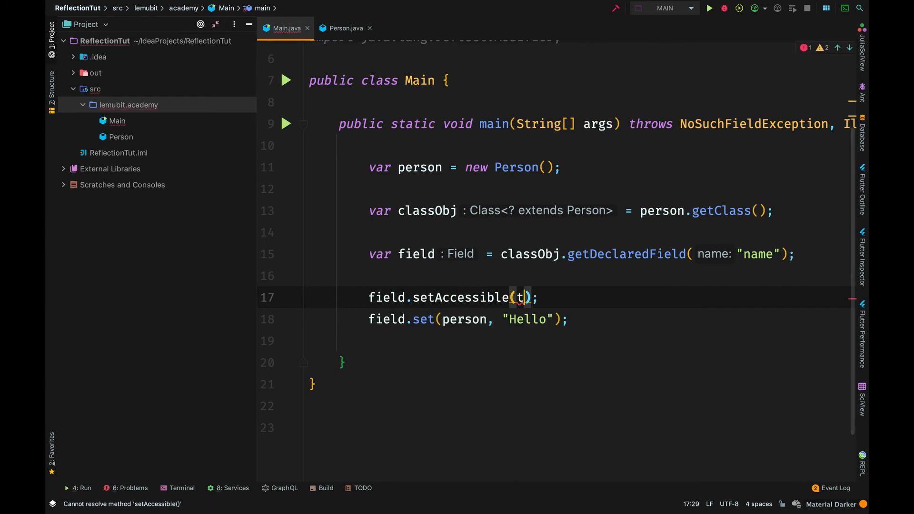
pyautogui.write('rue')
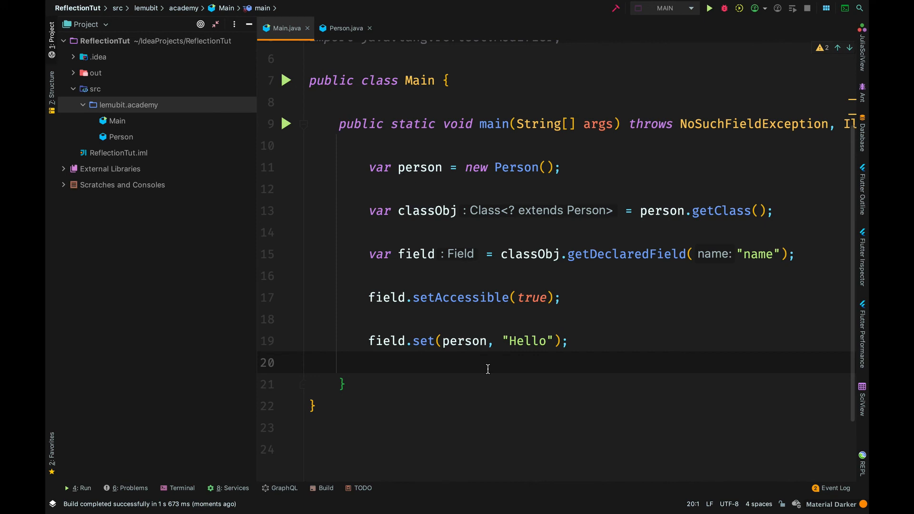
pyautogui.write('System.out.println(person);')
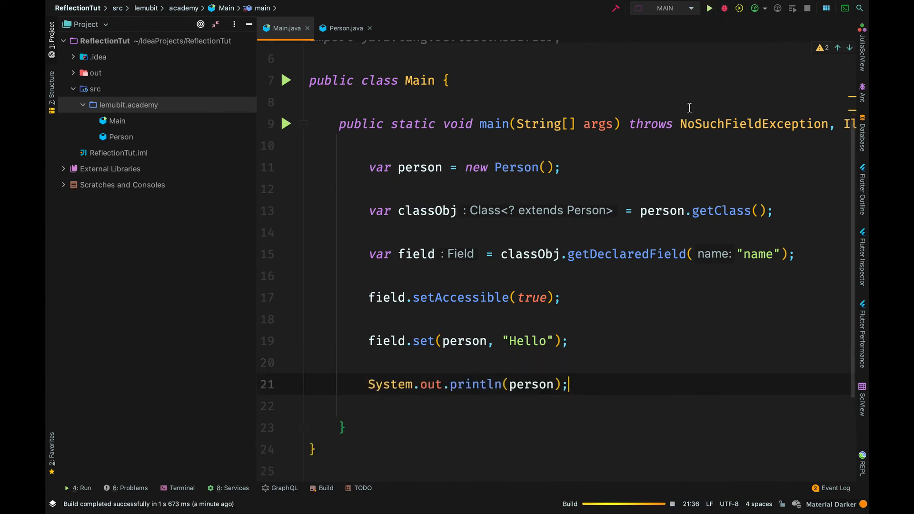
# Step: Run Main so the console prints Person{name='Hello', age=7}
pyautogui.click(709, 8)
pyautogui.write('.name')
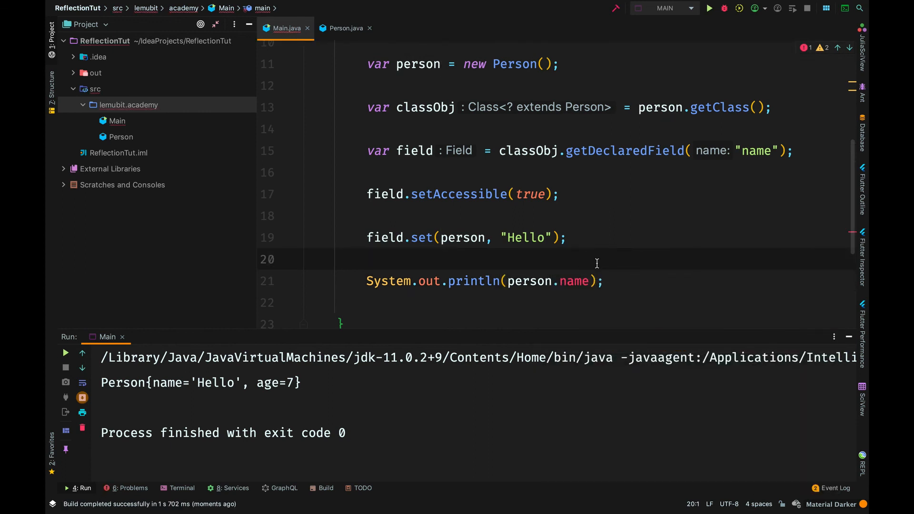
pyautogui.moveTo(709, 287)
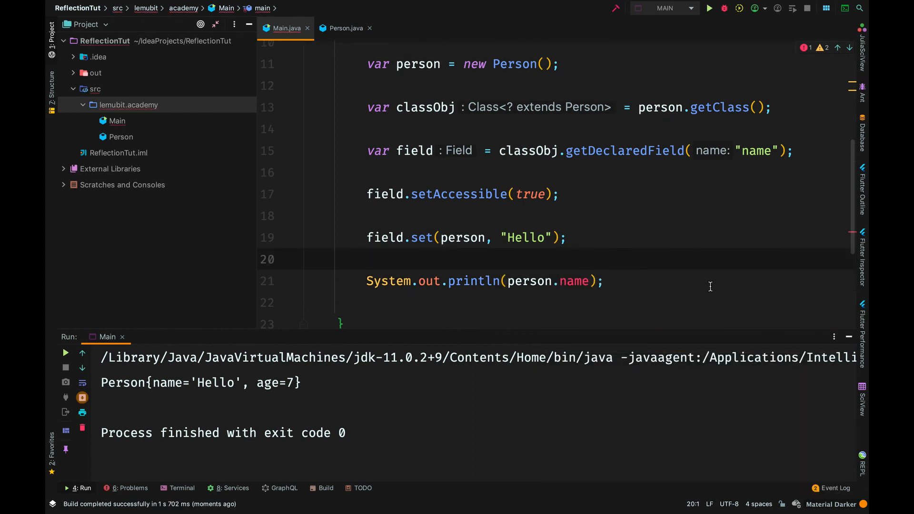